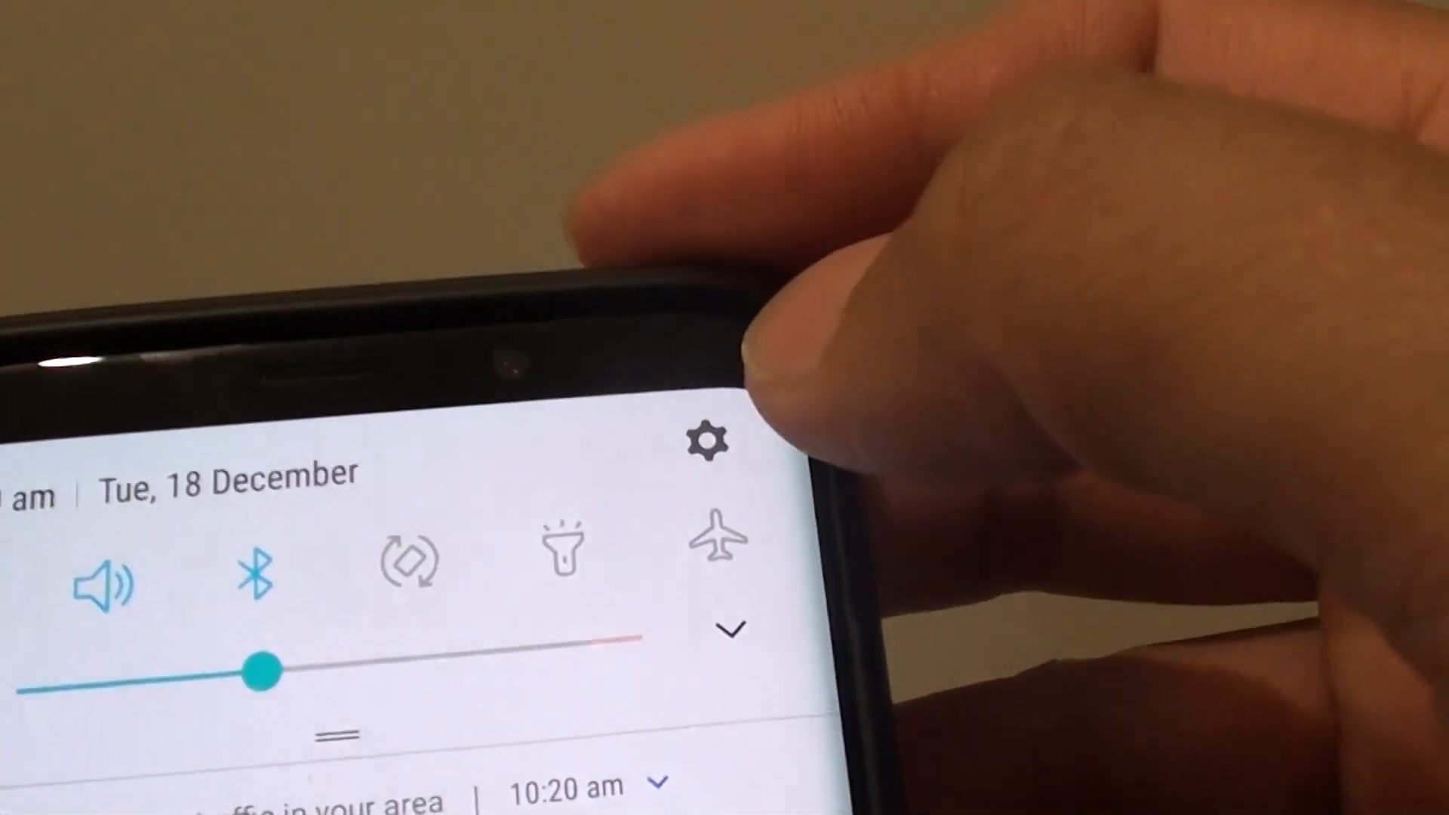
# Step: Open Settings and go to Device maintenance to reach Storage
pyautogui.click(709, 441)
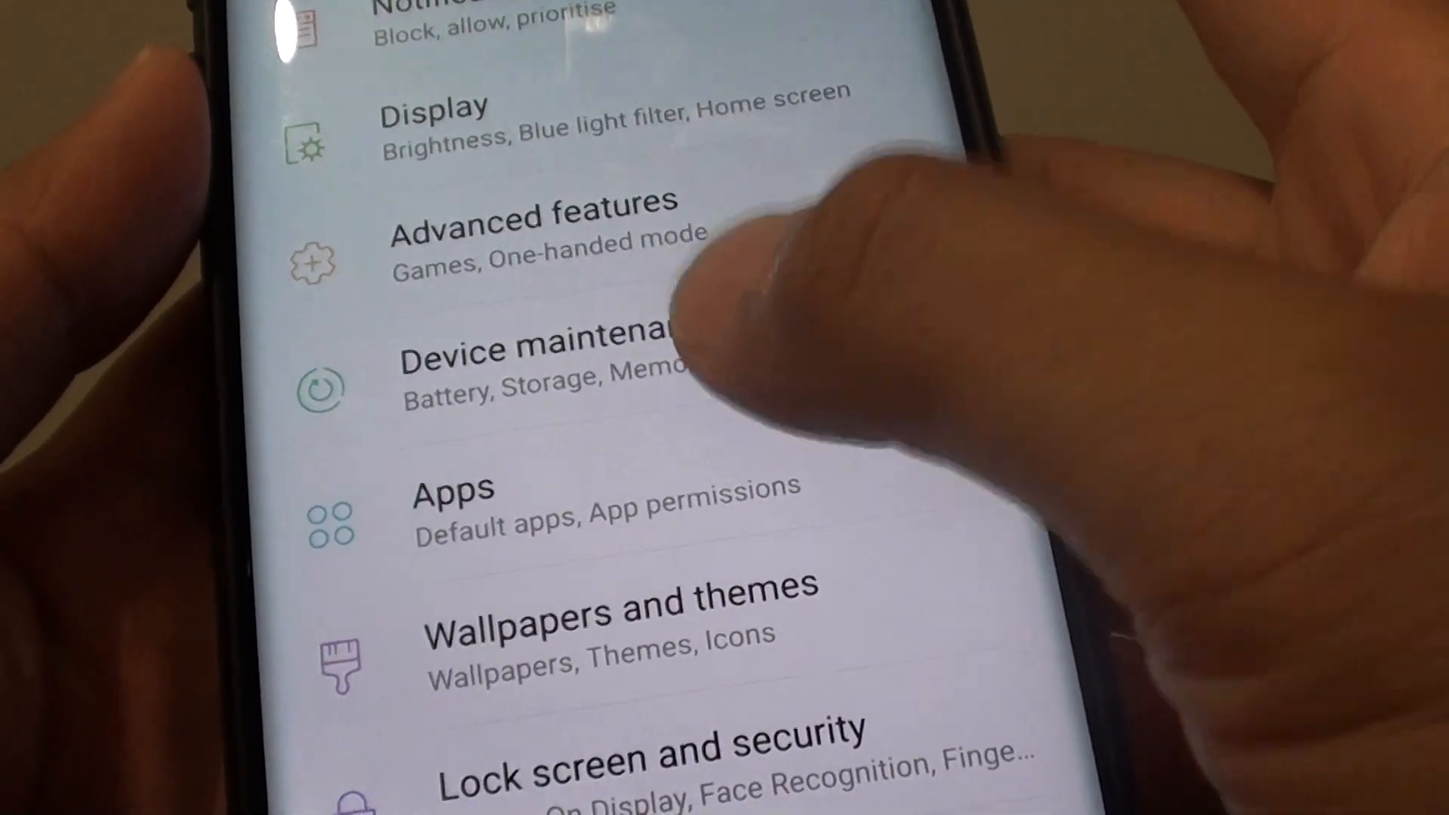
pyautogui.click(536, 361)
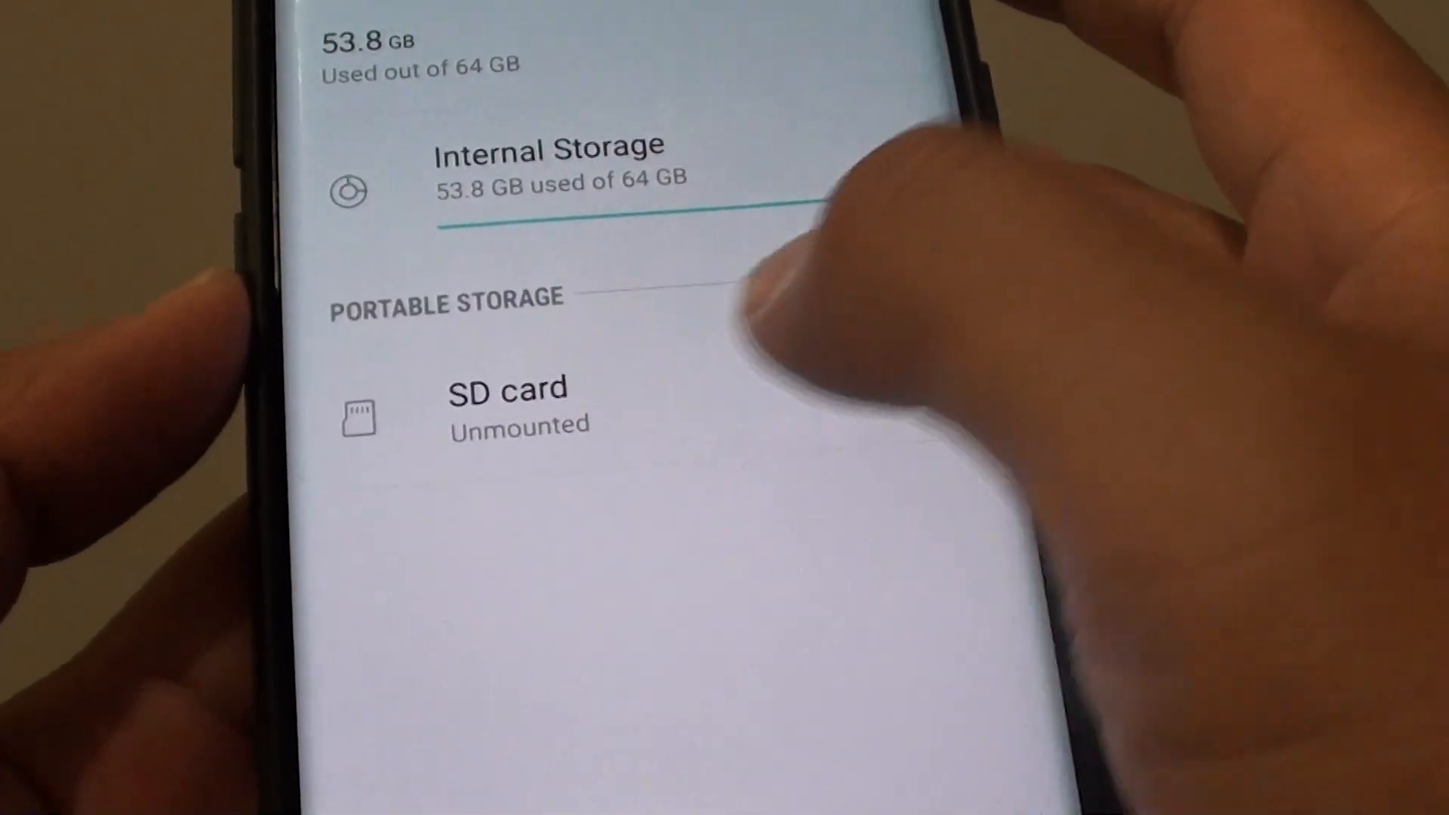
pyautogui.click(508, 403)
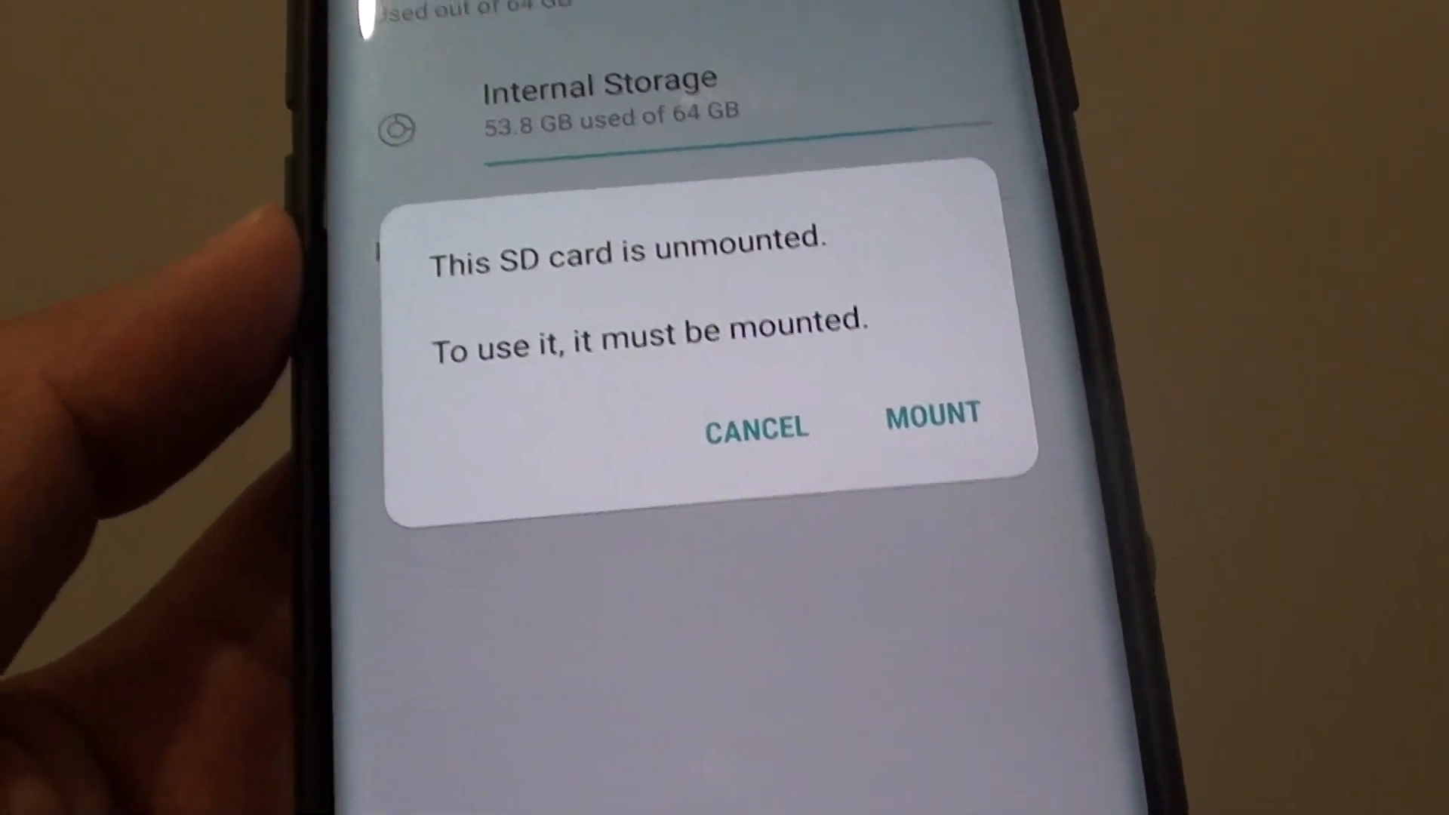
pyautogui.click(931, 421)
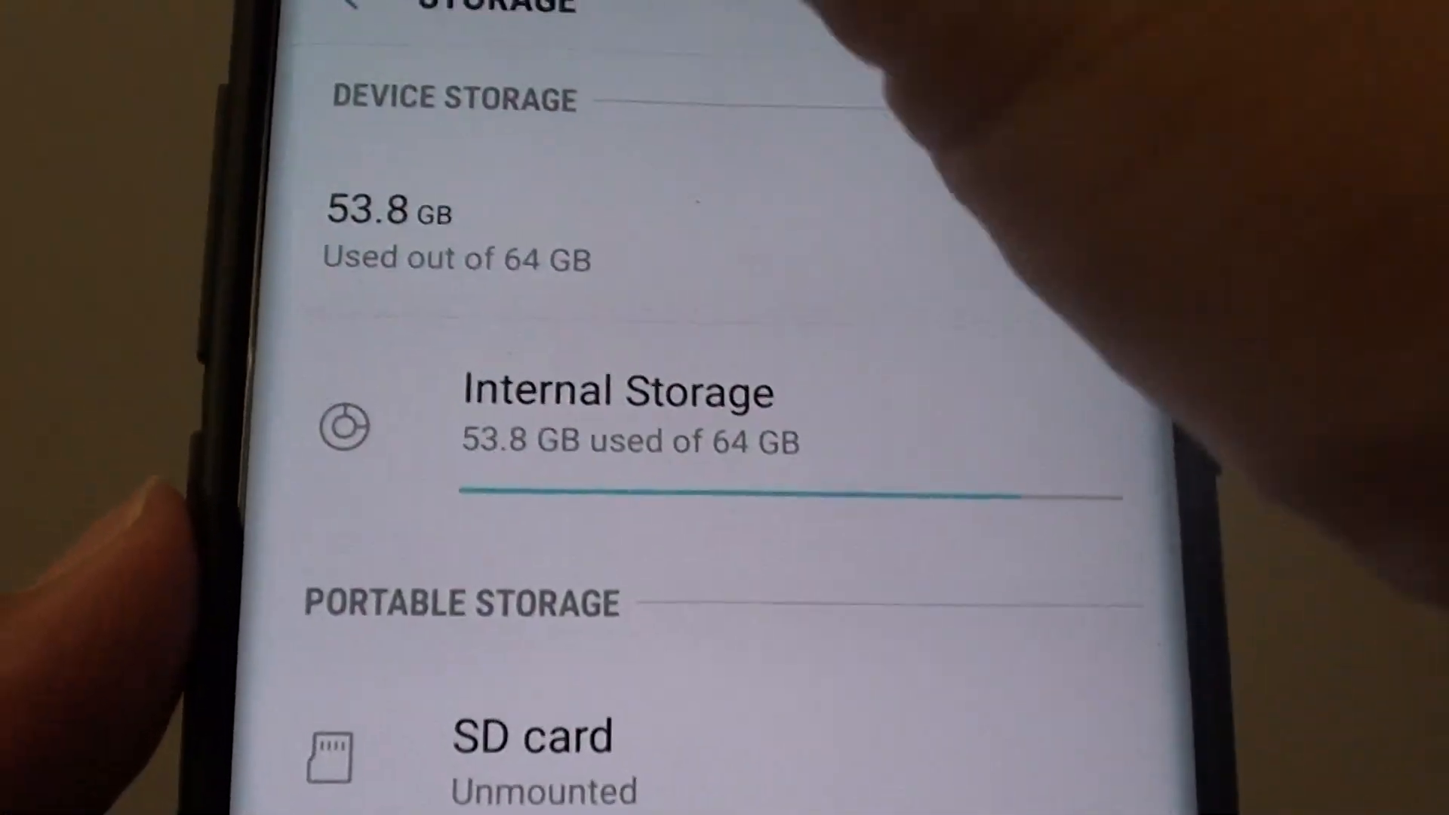
# Step: Mount the unmounted SD card from the Portable storage list
pyautogui.scroll(-3)
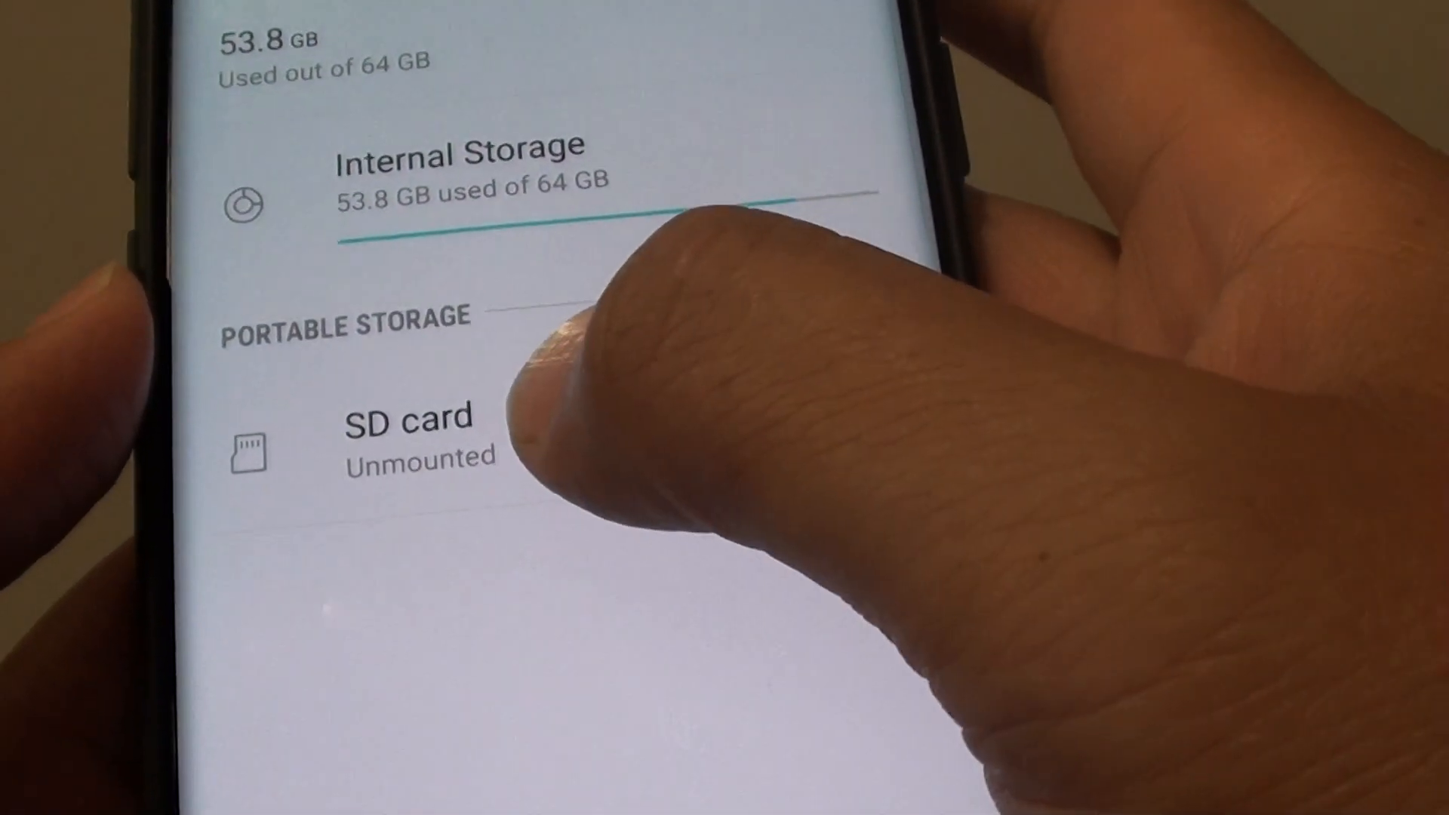
pyautogui.click(412, 435)
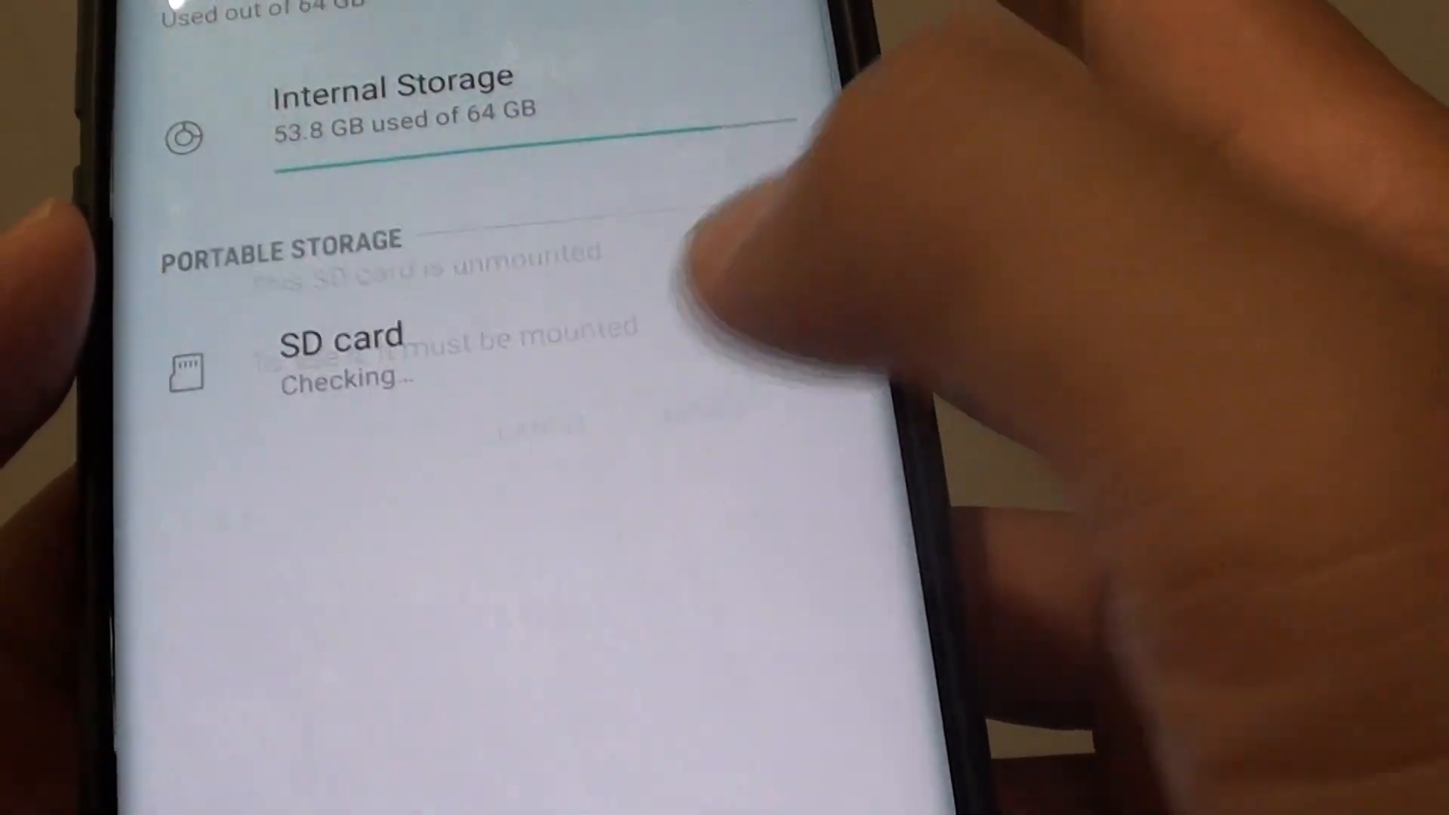